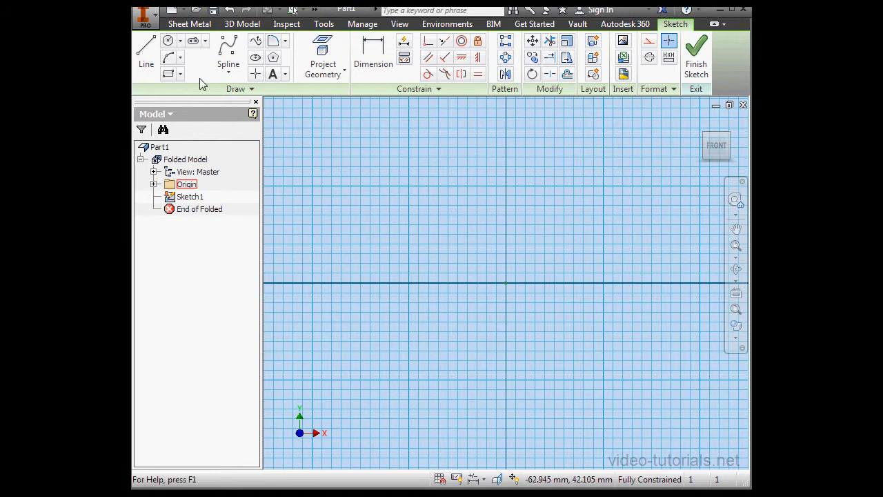
Draw a two-point rectangle, dimension a side to 70 mm and constrain the sides equal
click(167, 75)
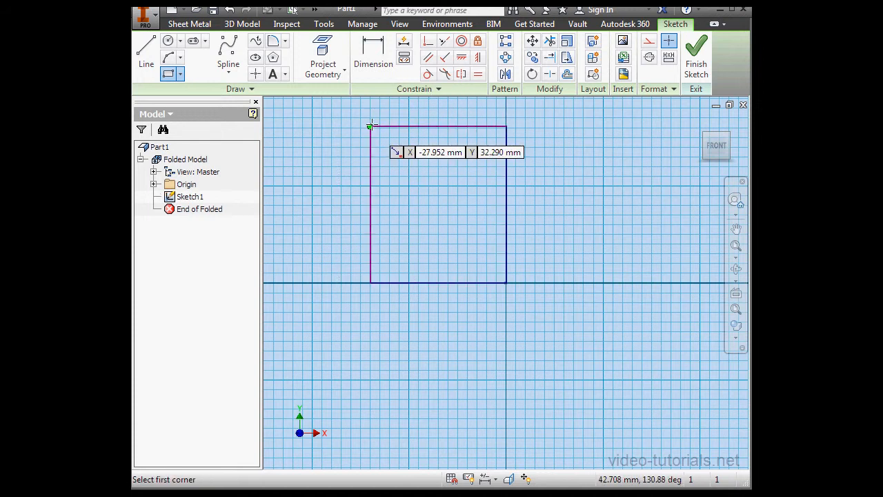
click(373, 55)
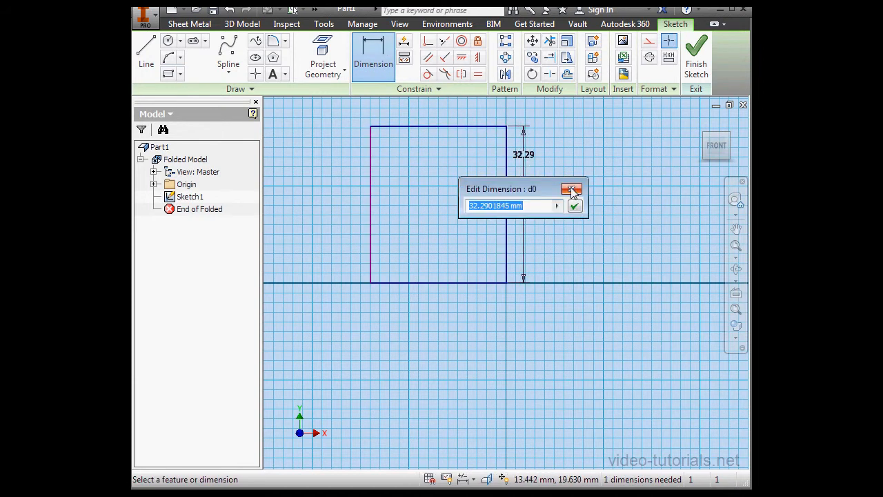
text(70)
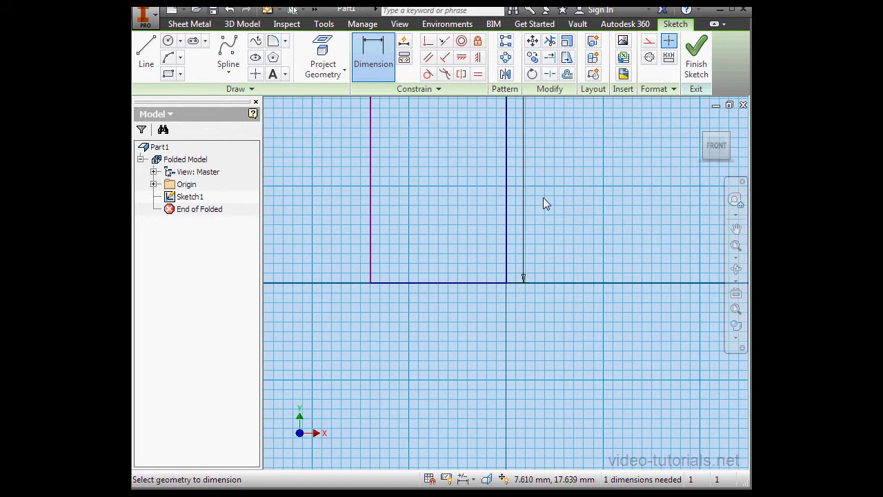
click(441, 281)
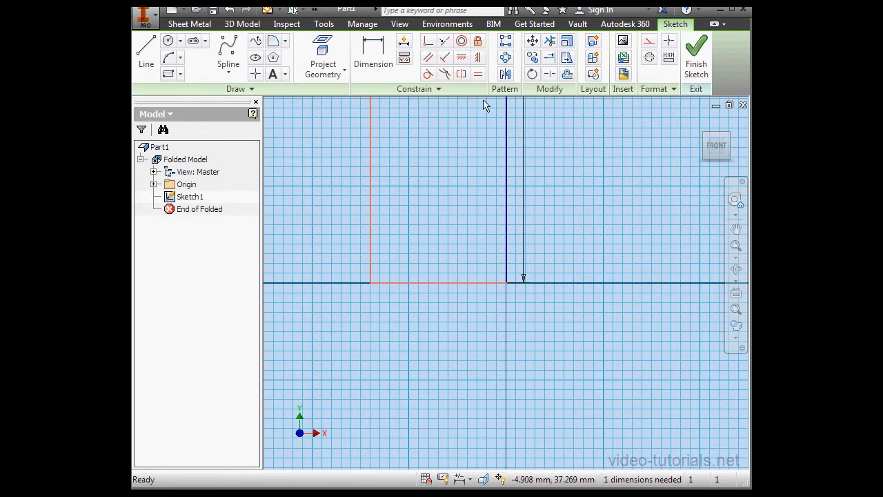
click(477, 75)
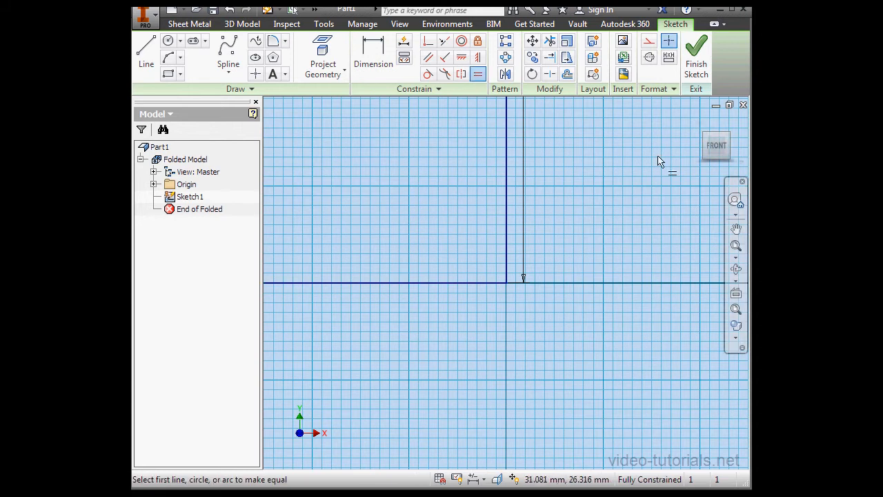
click(695, 56)
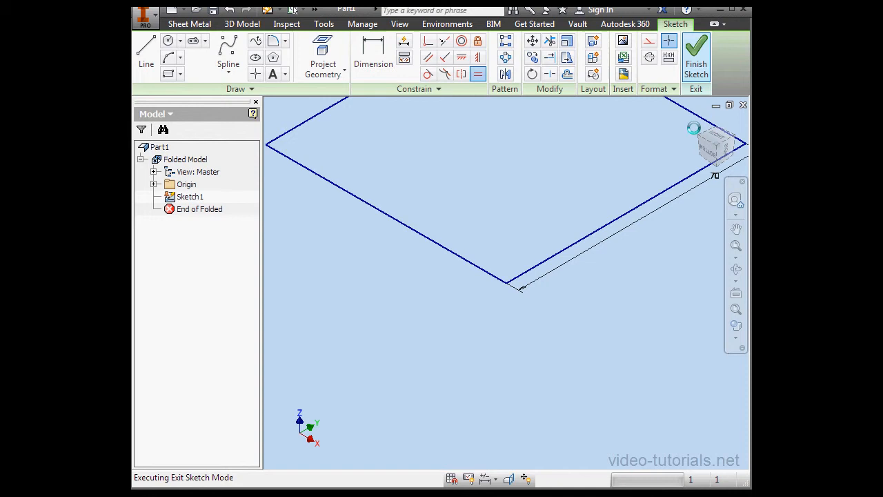
Finish the sketch and create a sheet metal Face from the square profile
click(695, 58)
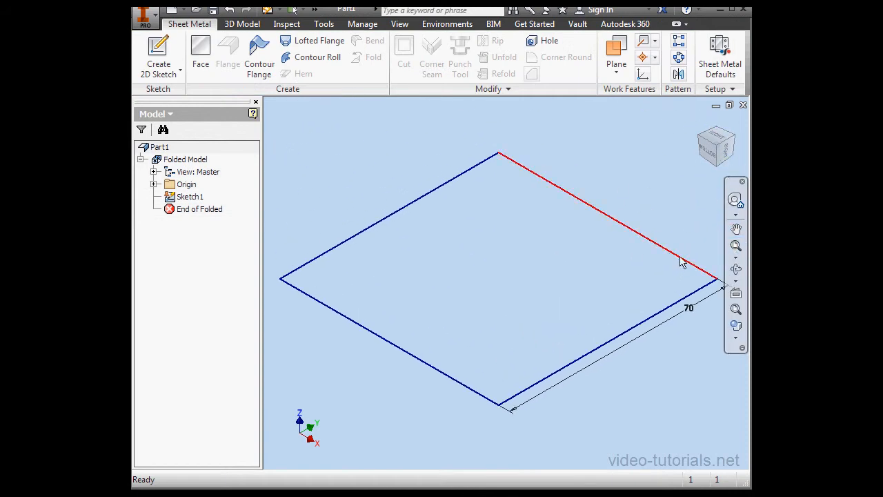
click(200, 53)
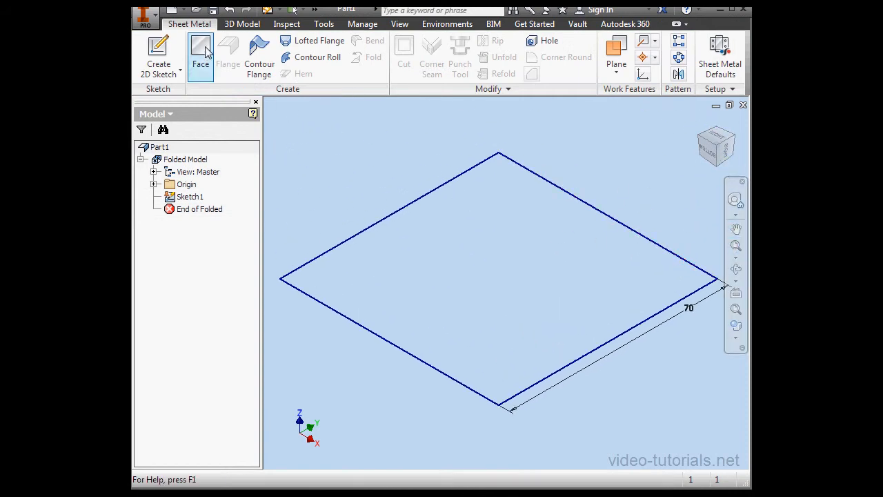
click(200, 55)
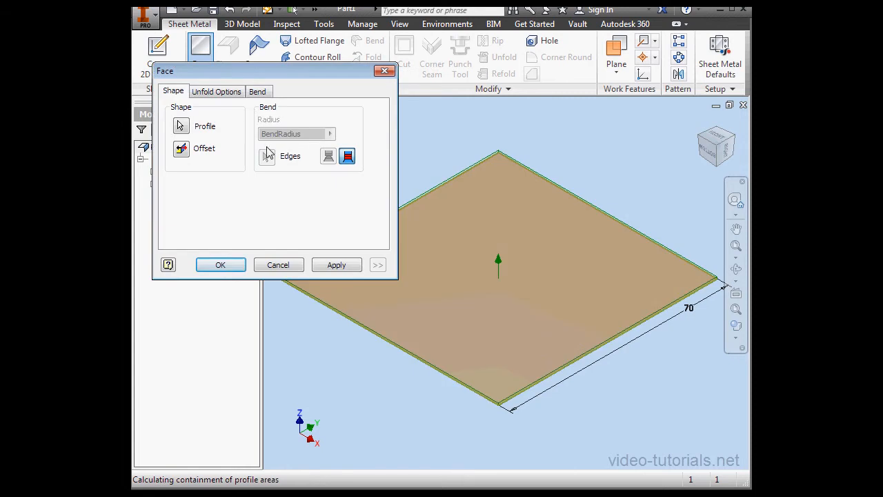
mouse_move(386, 218)
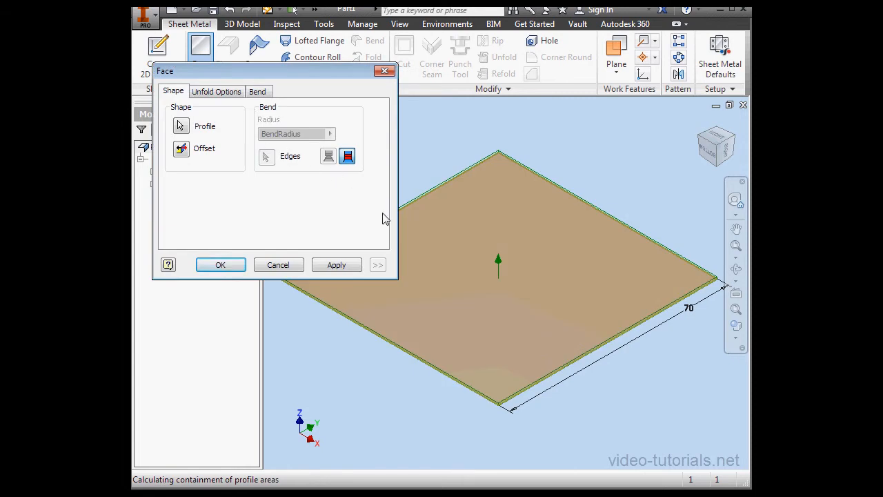
click(221, 265)
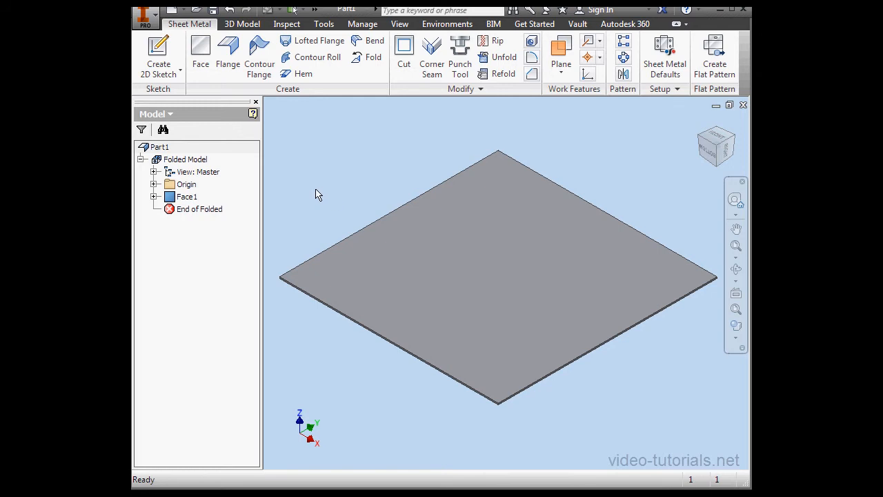
mouse_move(333, 212)
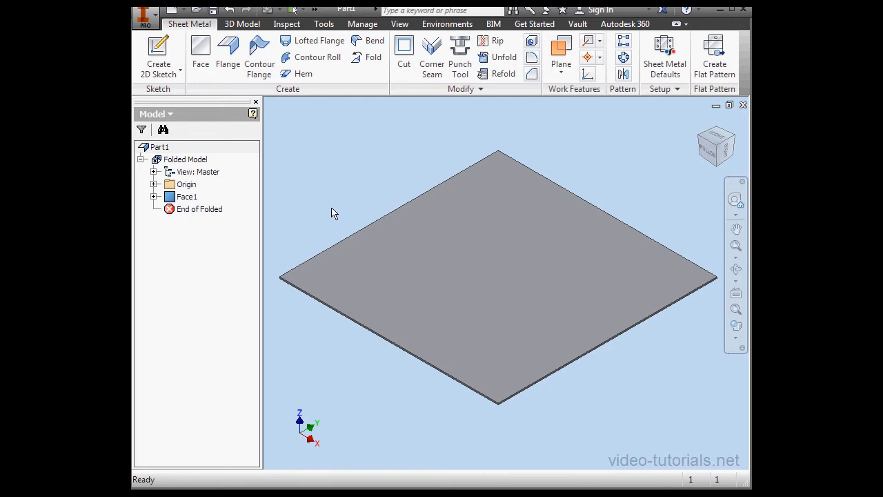
Create Sketch2 on the plate's top face with three sketch points and finish it
click(449, 228)
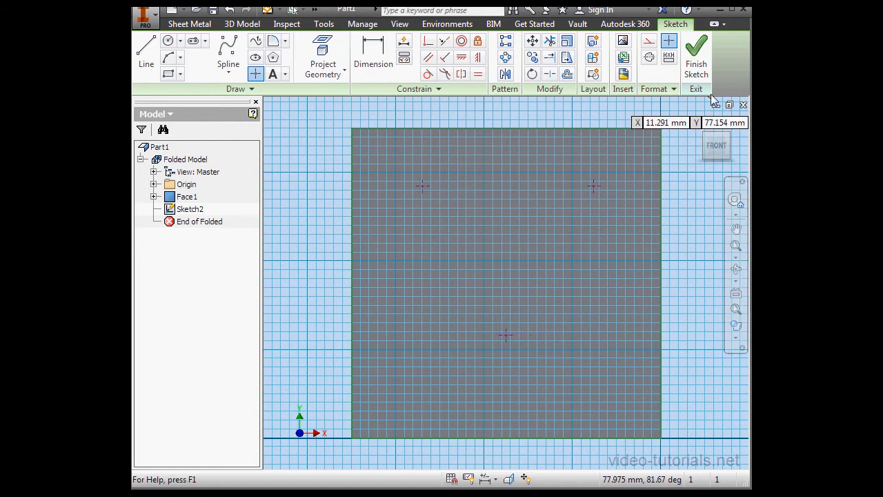
click(695, 58)
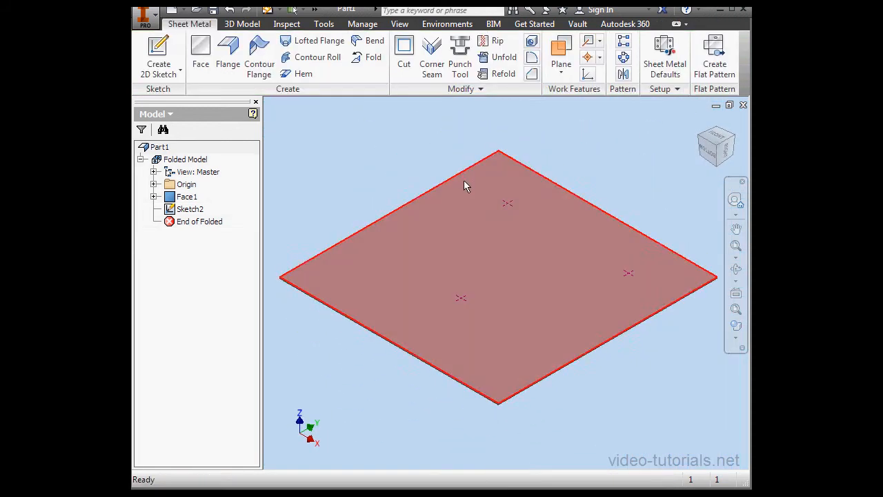
click(469, 108)
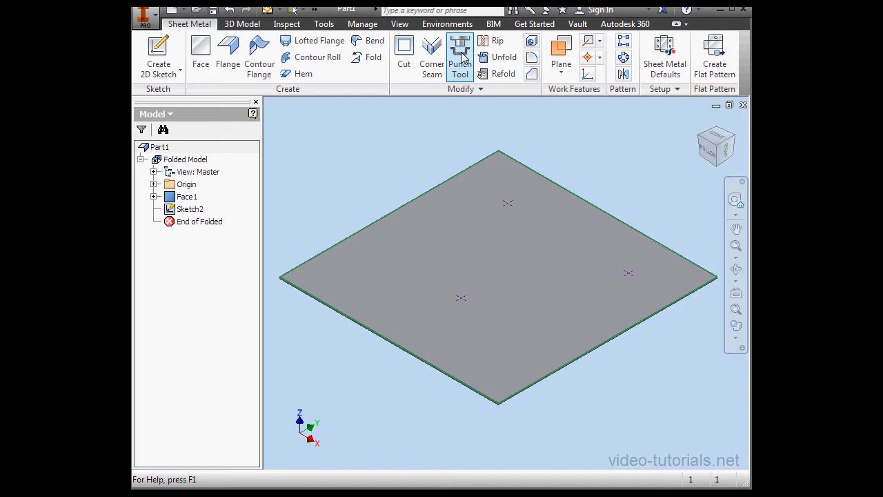
Start a Punch Tool feature and load keyhole.ide from the PunchTool Directory
click(459, 58)
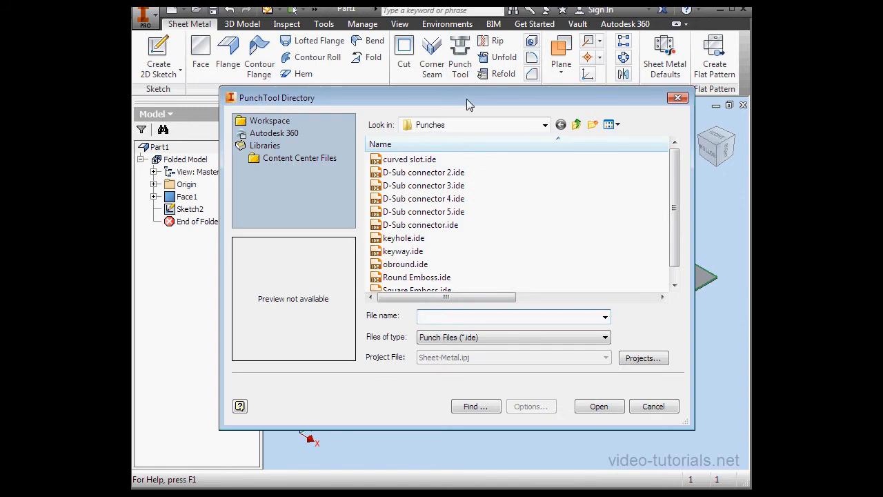
mouse_move(472, 186)
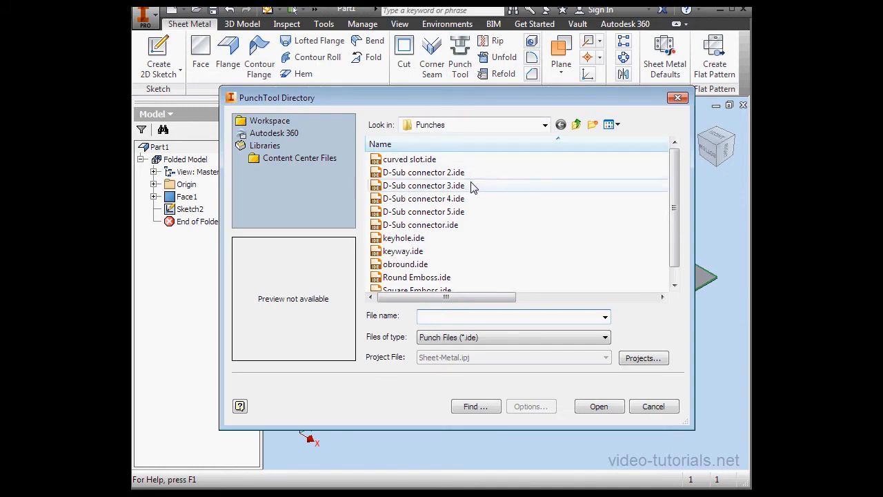
mouse_move(403, 237)
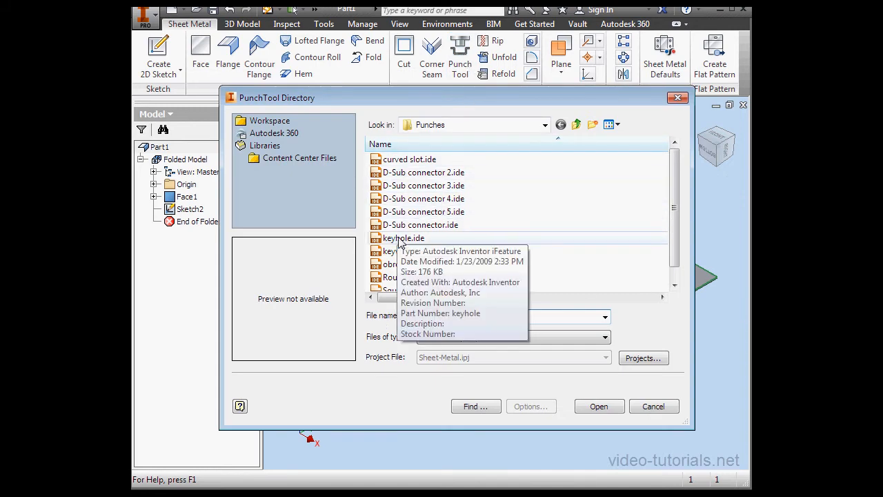
click(403, 237)
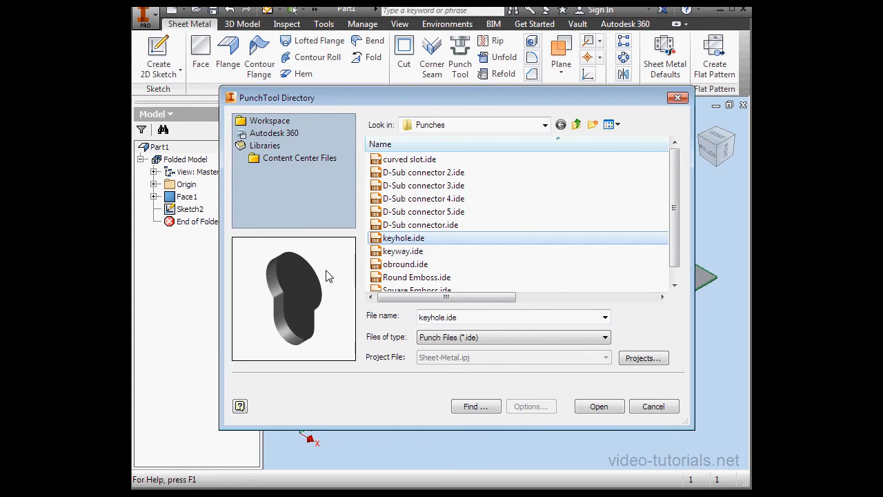
mouse_move(297, 291)
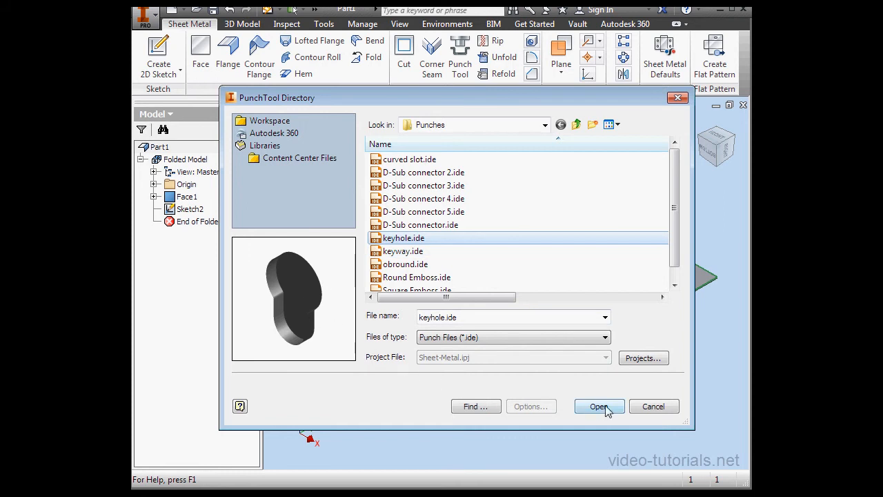
click(597, 405)
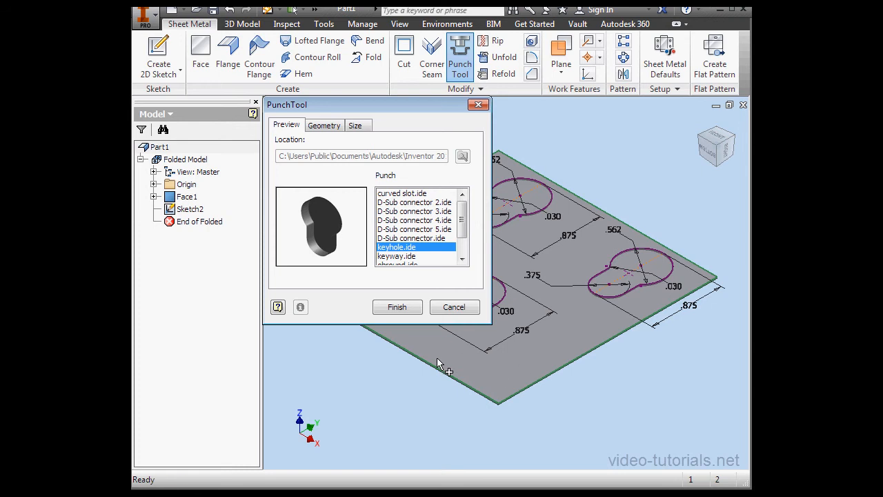
mouse_move(491, 351)
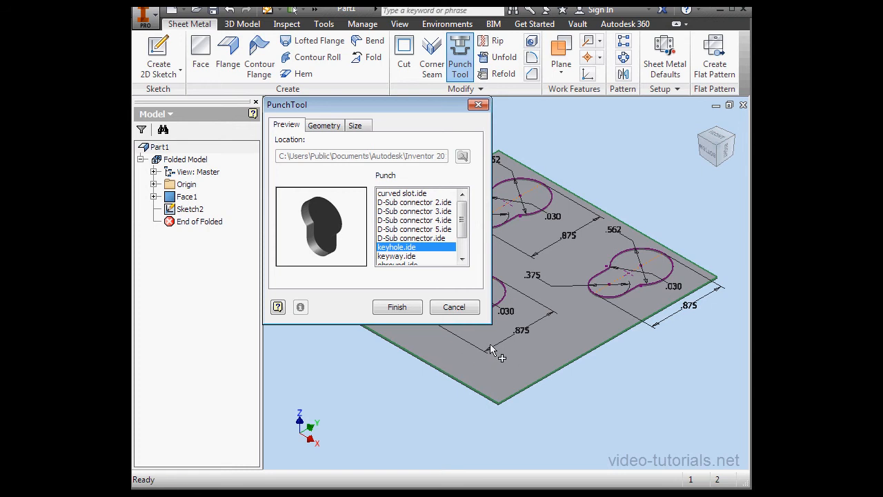
mouse_move(632, 283)
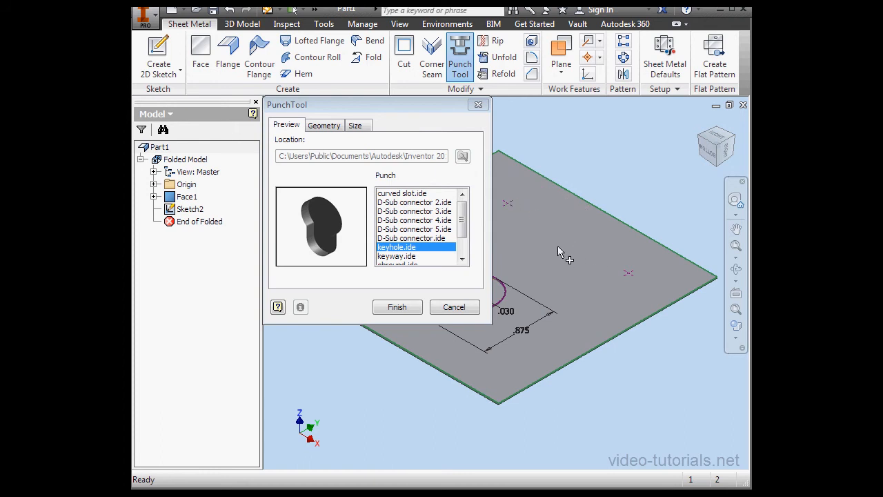
mouse_move(389, 178)
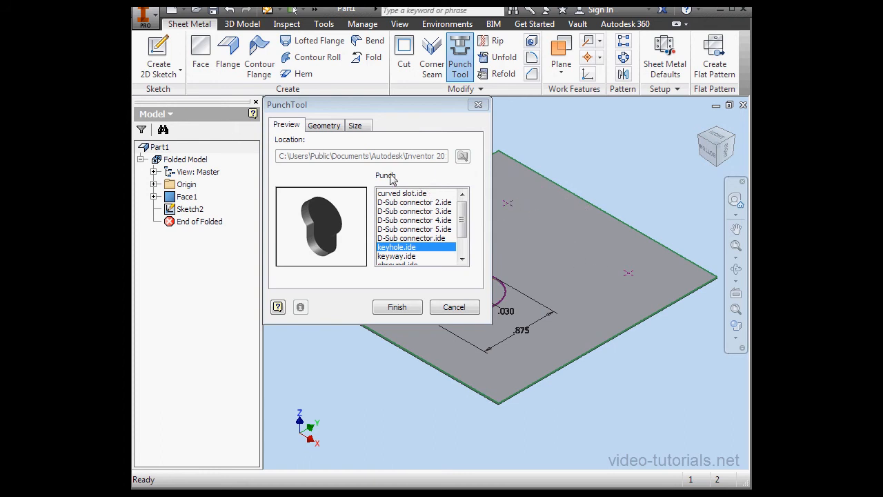
mouse_move(339, 159)
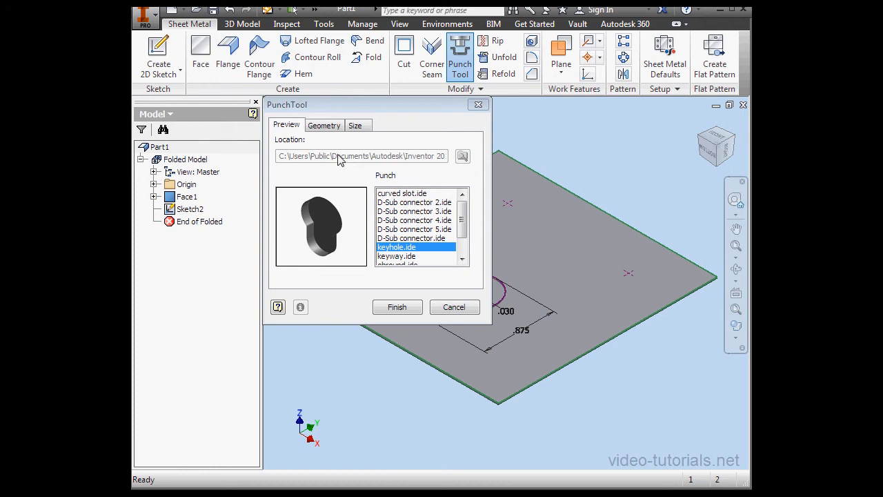
Show the keyhole punch's Geometry settings with its 0° rotation angle
click(324, 125)
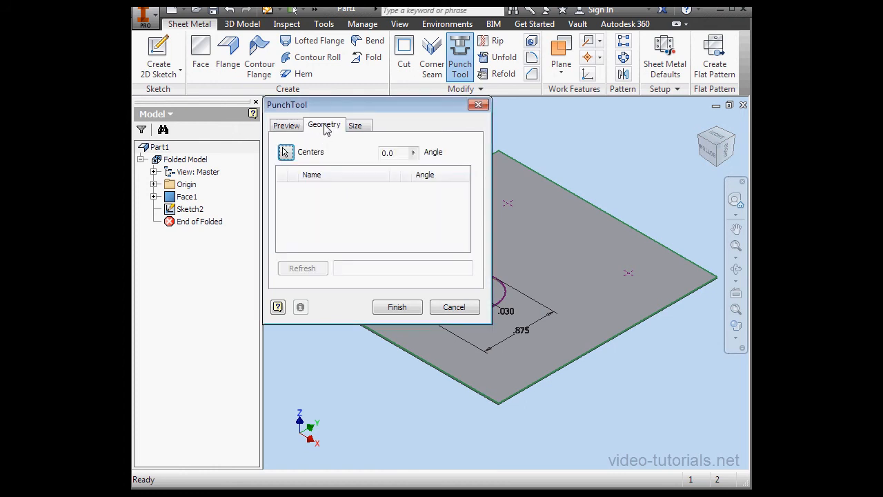
mouse_move(344, 135)
text(45)
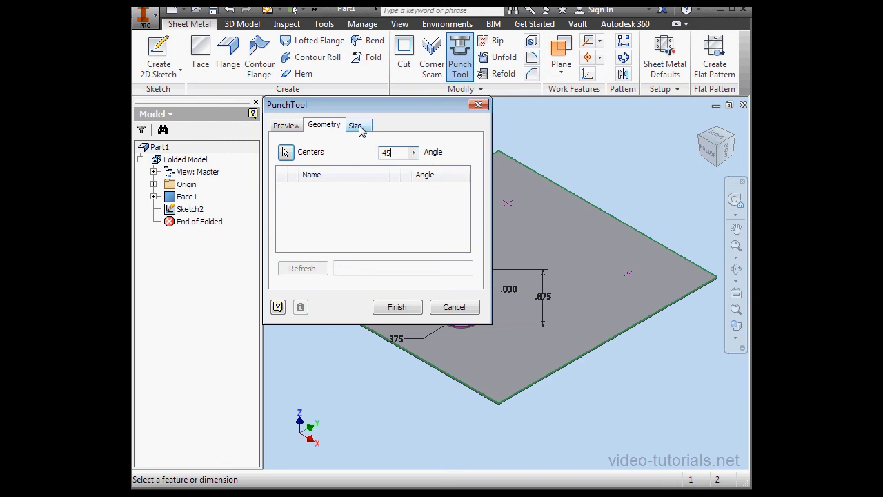
With the angle at 45°, display the keyhole's fillet, slot width, hole diameter and length sizes
click(355, 124)
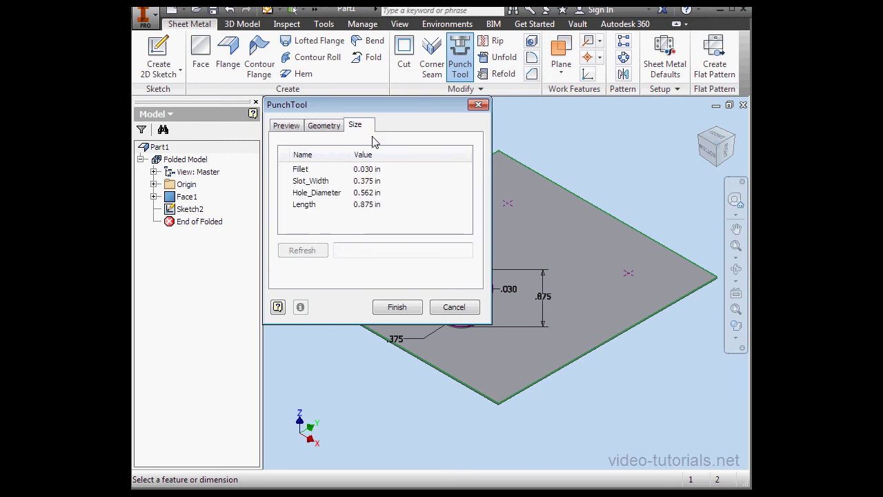